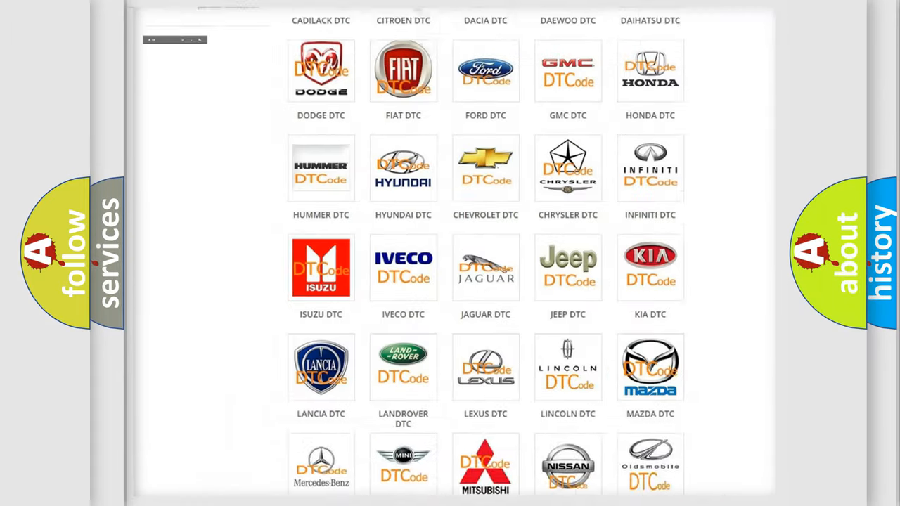
# - Open the Chrysler DTC category from the brand catalogue to list its airbag trouble codes
pyautogui.scroll(3)
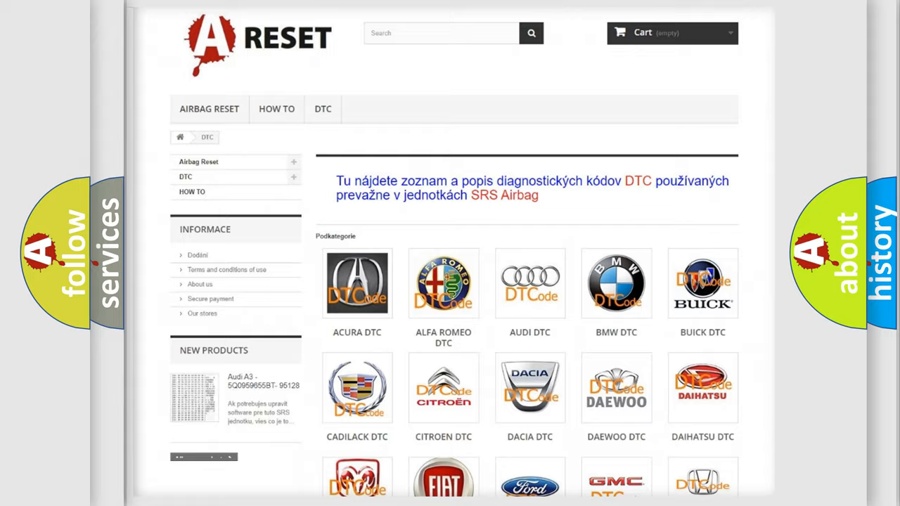
pyautogui.scroll(-3)
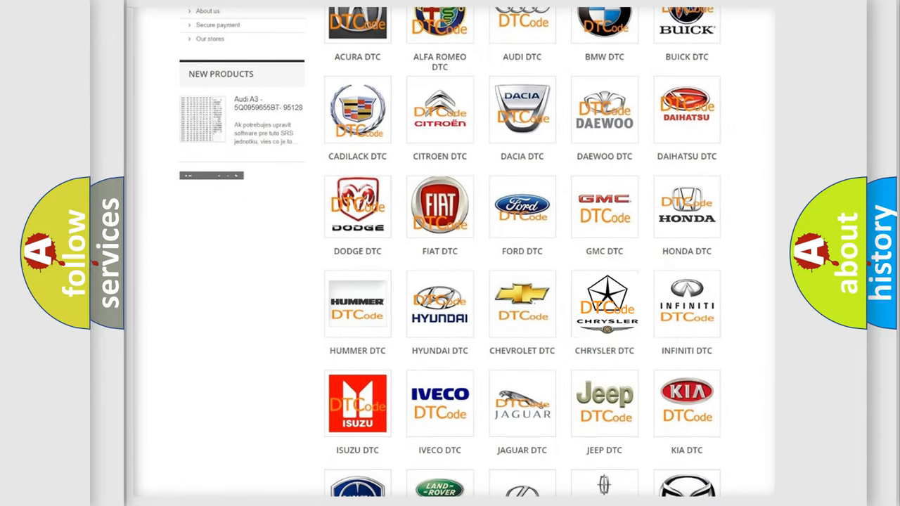
pyautogui.click(605, 304)
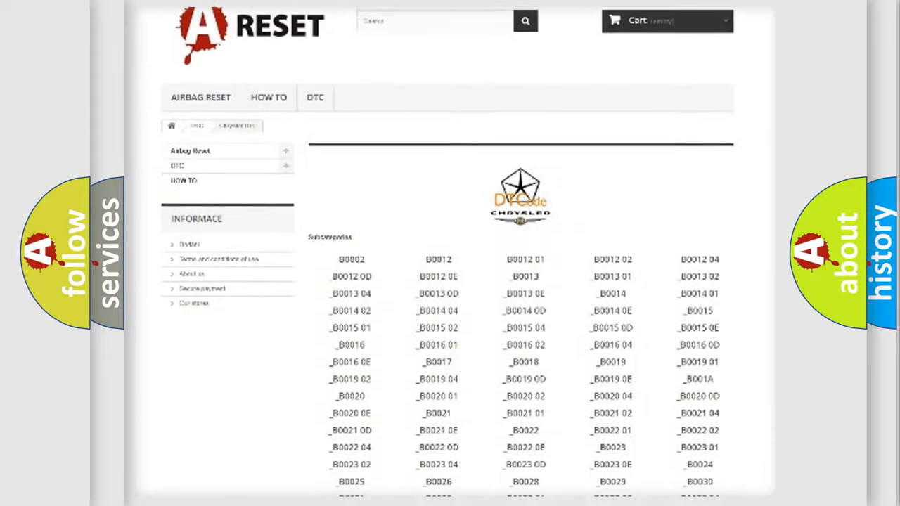
pyautogui.scroll(-3)
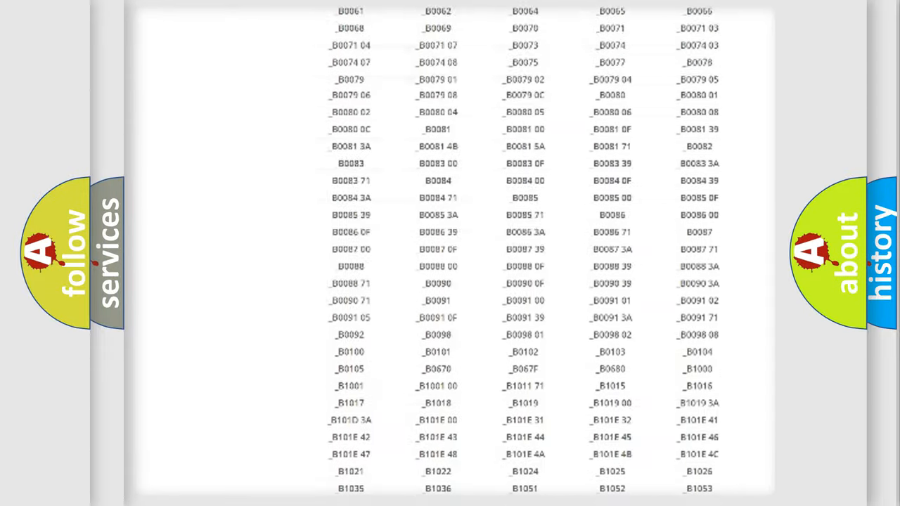
pyautogui.scroll(3)
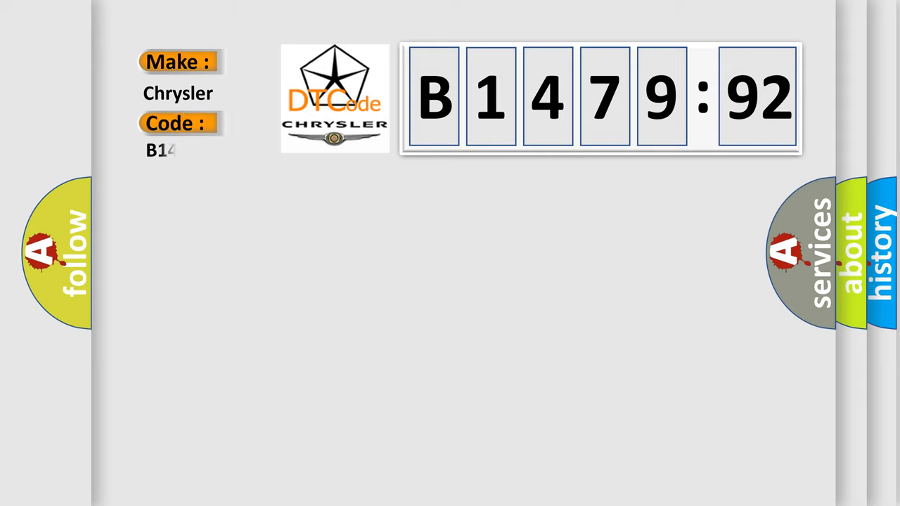
# - Complete the Code field to B147992 under the Chrysler make, matching code B1479:92
pyautogui.write('47992')
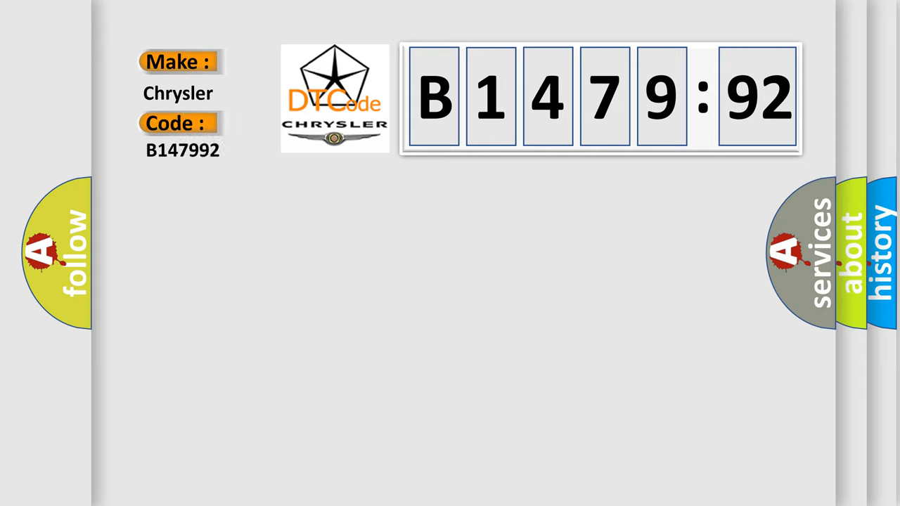